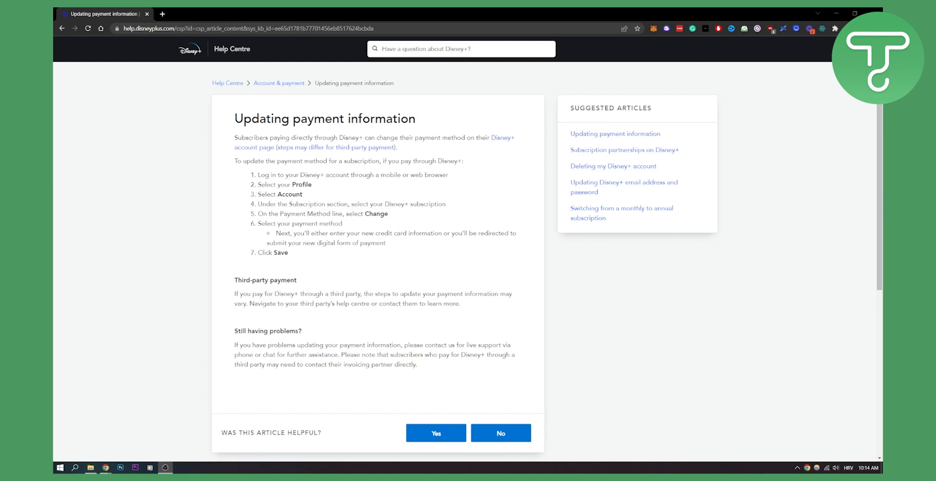
mouse_move(431, 338)
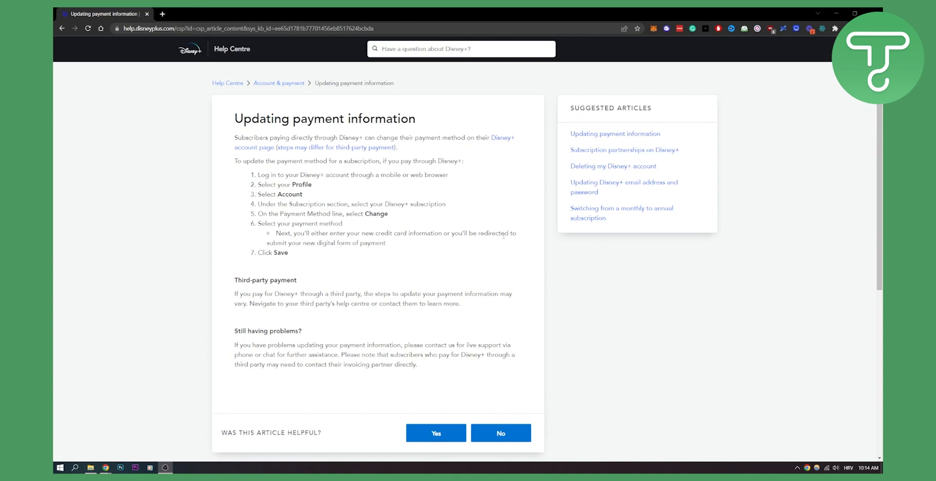
mouse_move(424, 250)
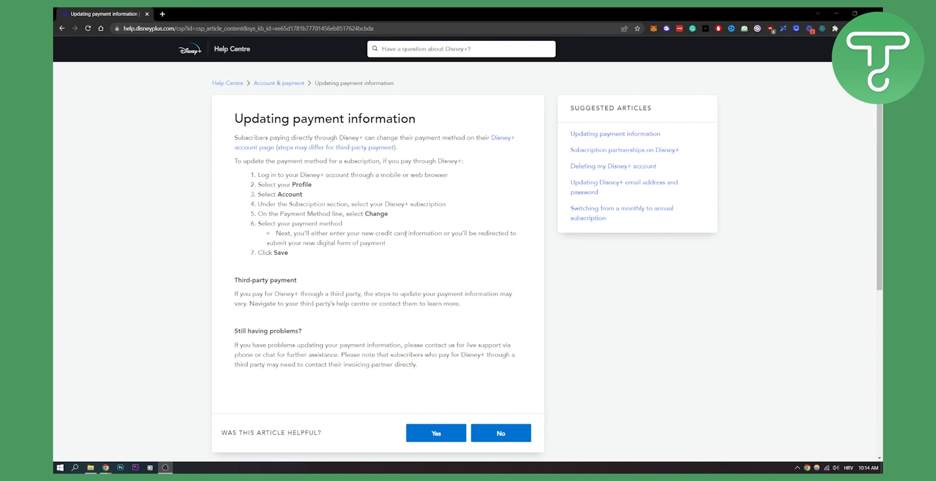
mouse_move(376, 287)
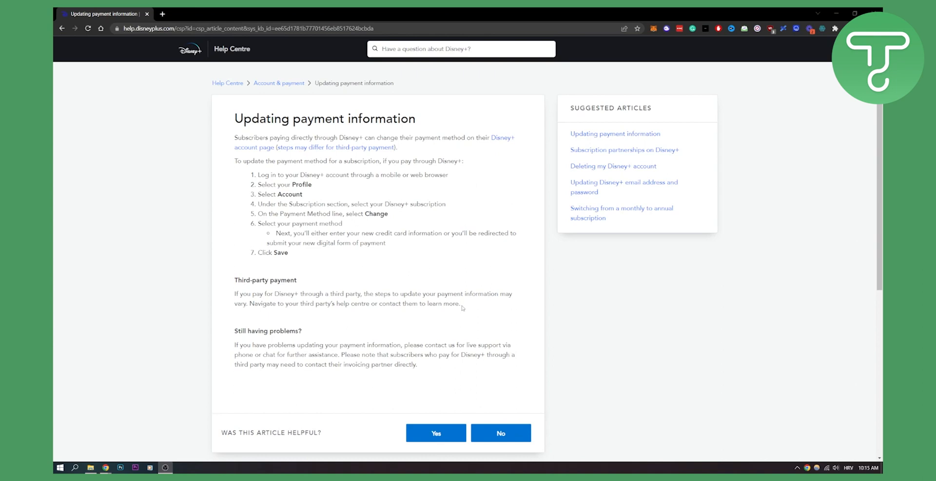
mouse_move(461, 305)
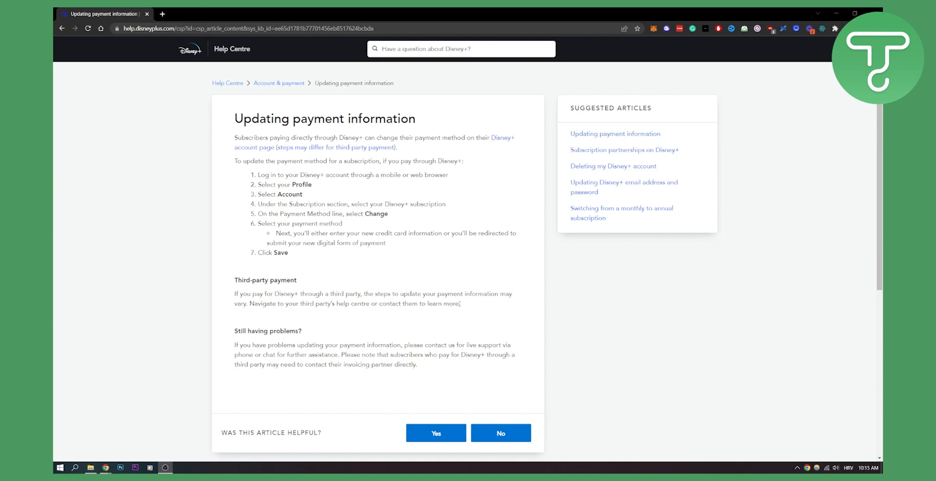
drag(234, 293, 460, 303)
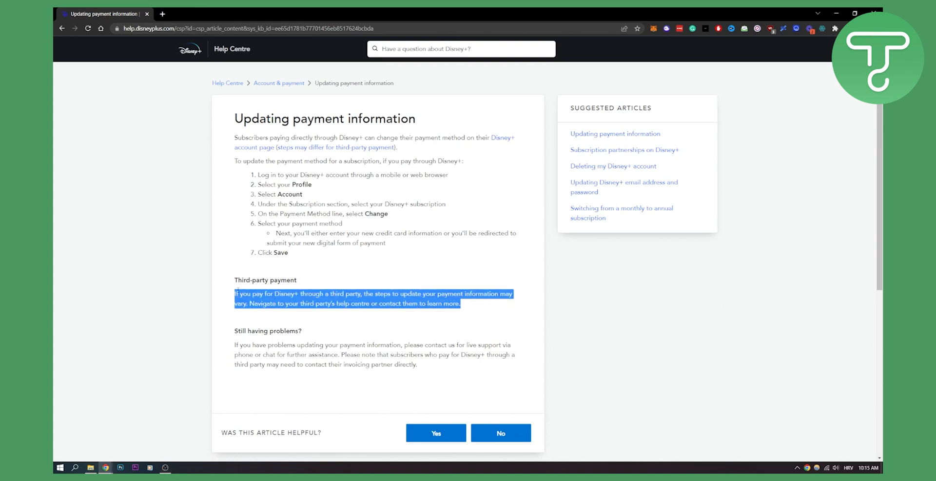
click(484, 308)
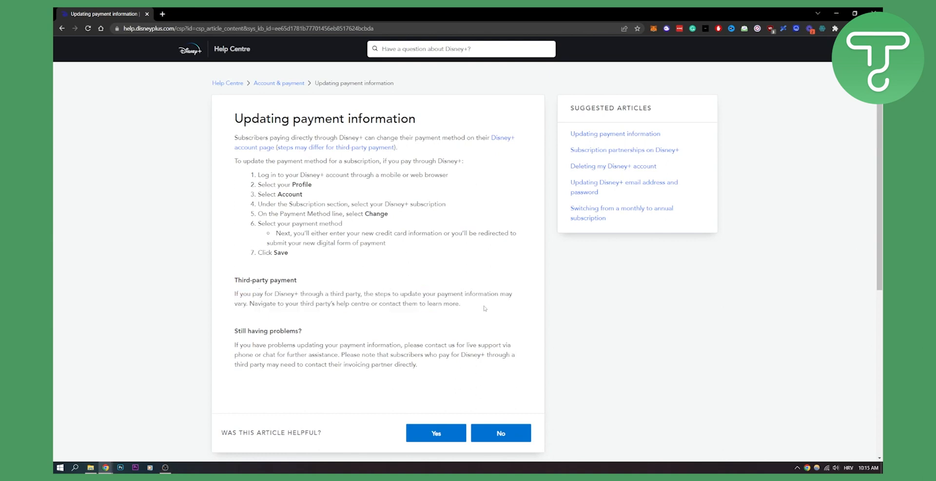